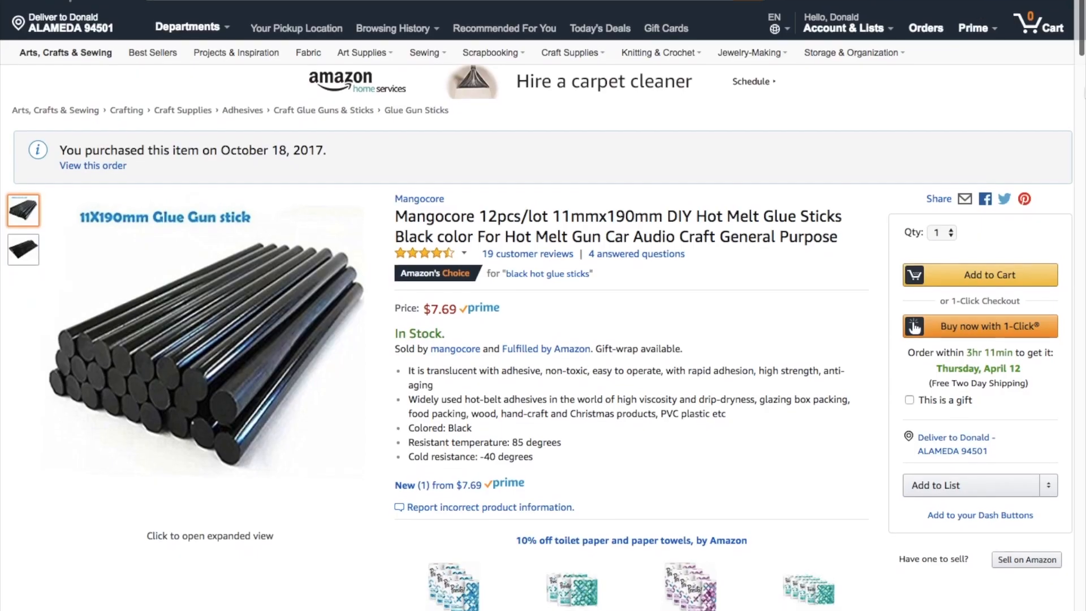
scroll("down", 3)
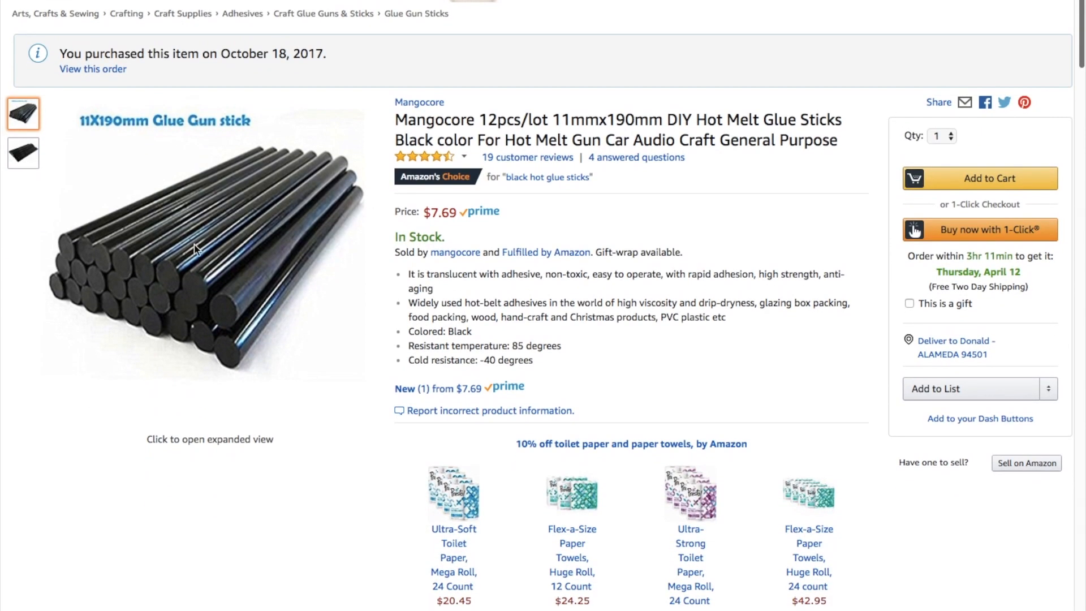